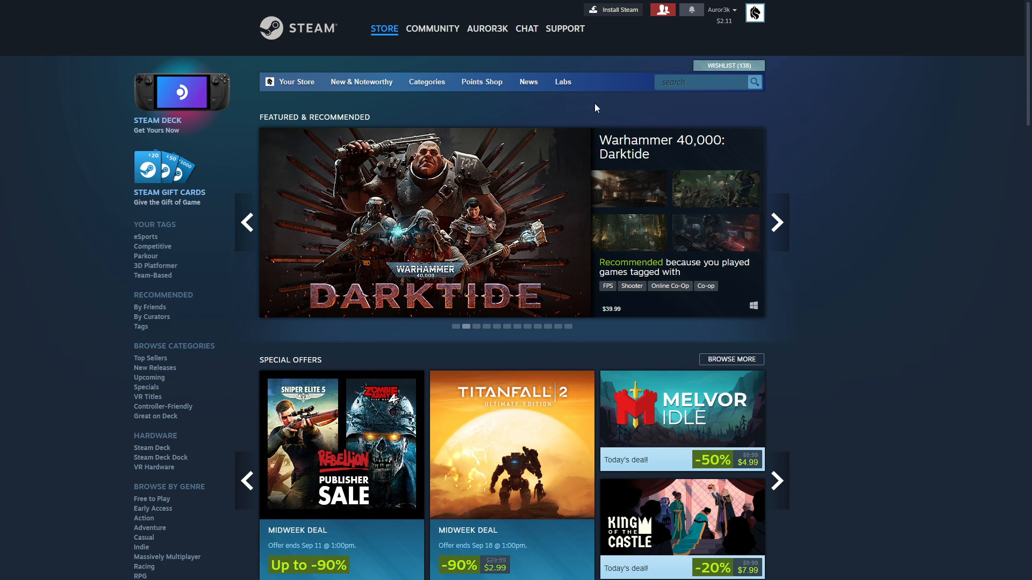
mouse_move(506, 63)
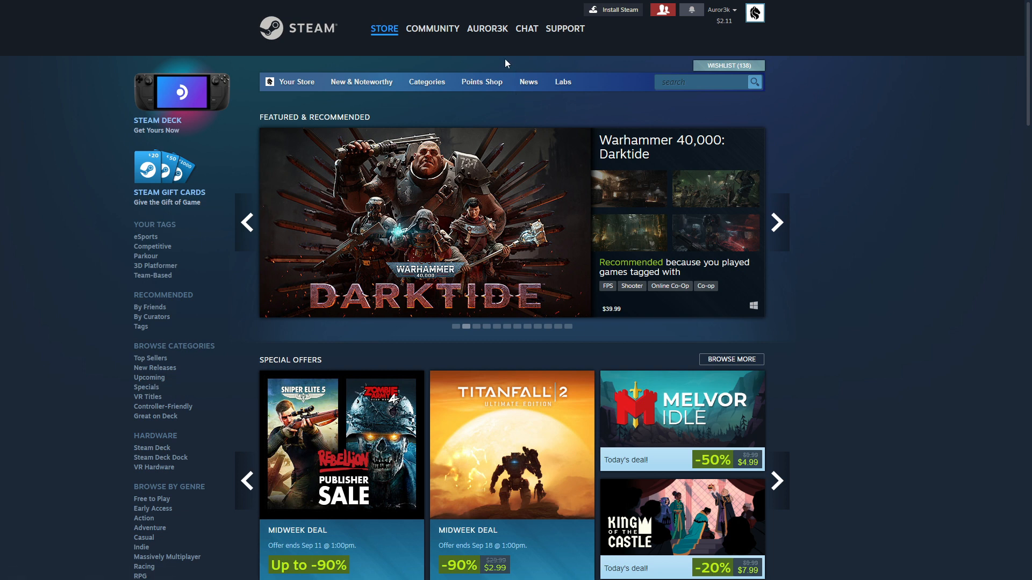
- Show the account's community dropdown with Profile, Friends and Inventory links
left_click(487, 28)
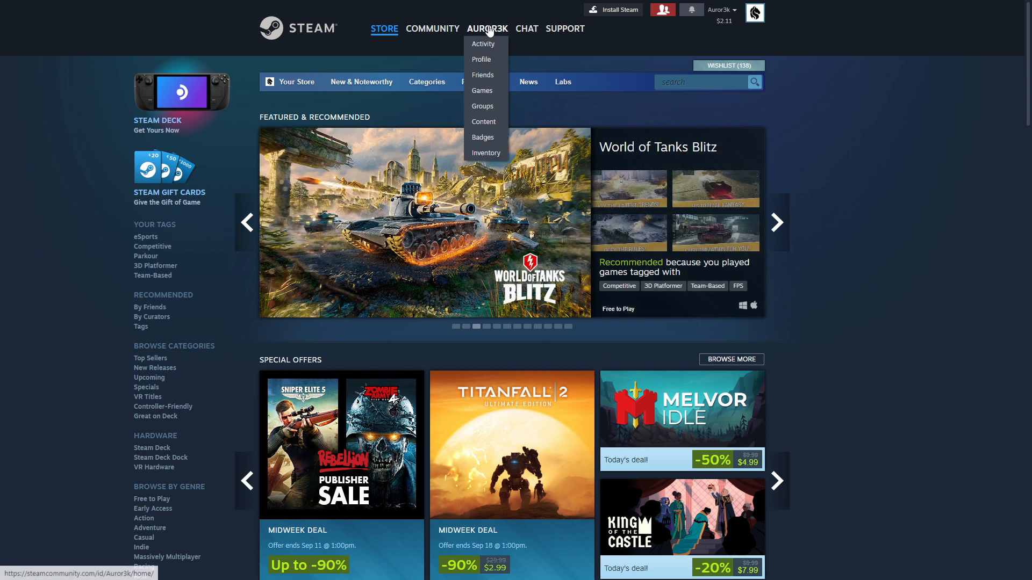
- Reach the Counter-Strike: Global Offensive personal game data page for the account
left_click(482, 90)
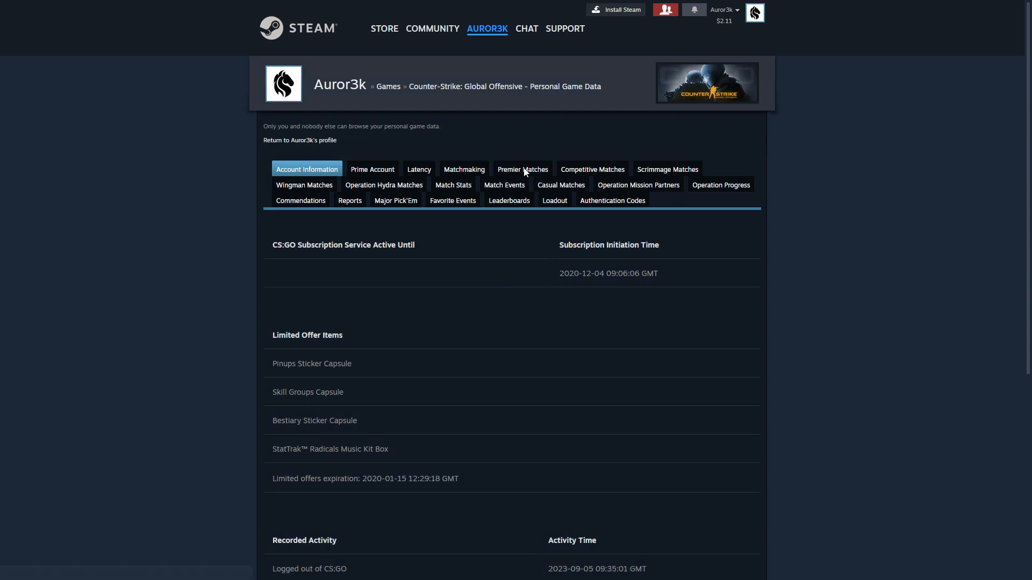
- Download the GOTV replay of the 2023-09-04 Premier Nuke match from the match history
left_click(523, 169)
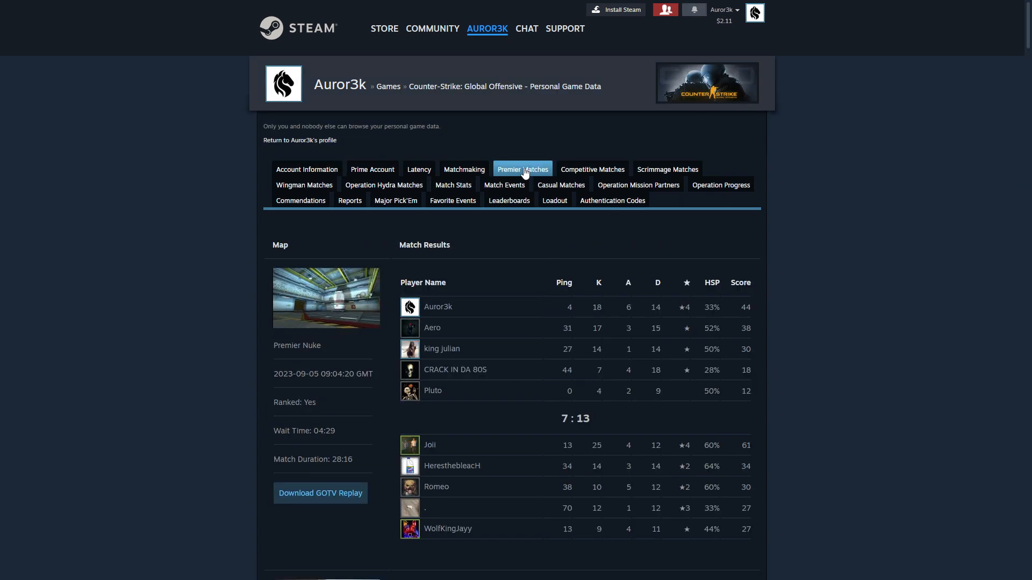
scroll("down", 3)
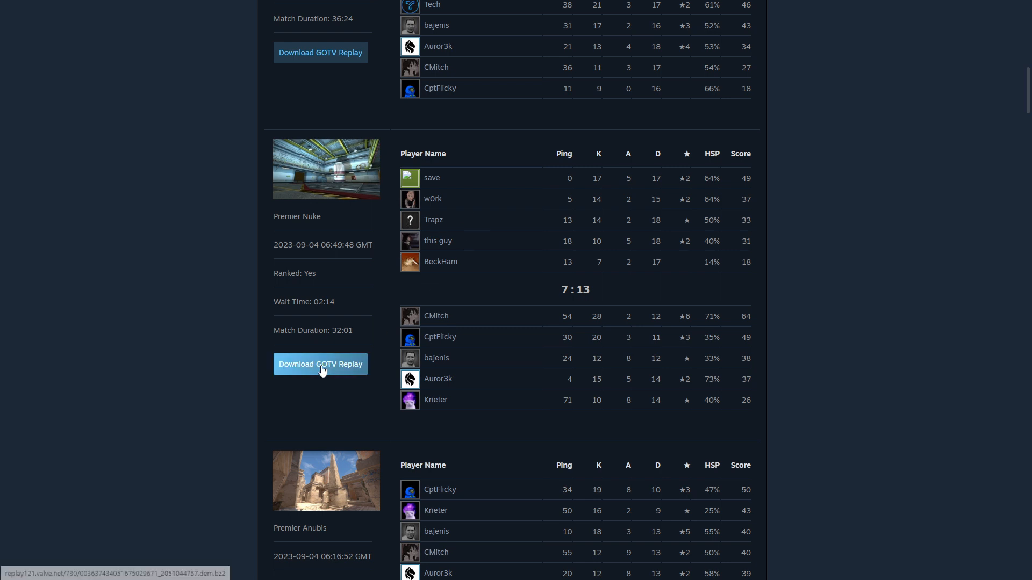
left_click(320, 364)
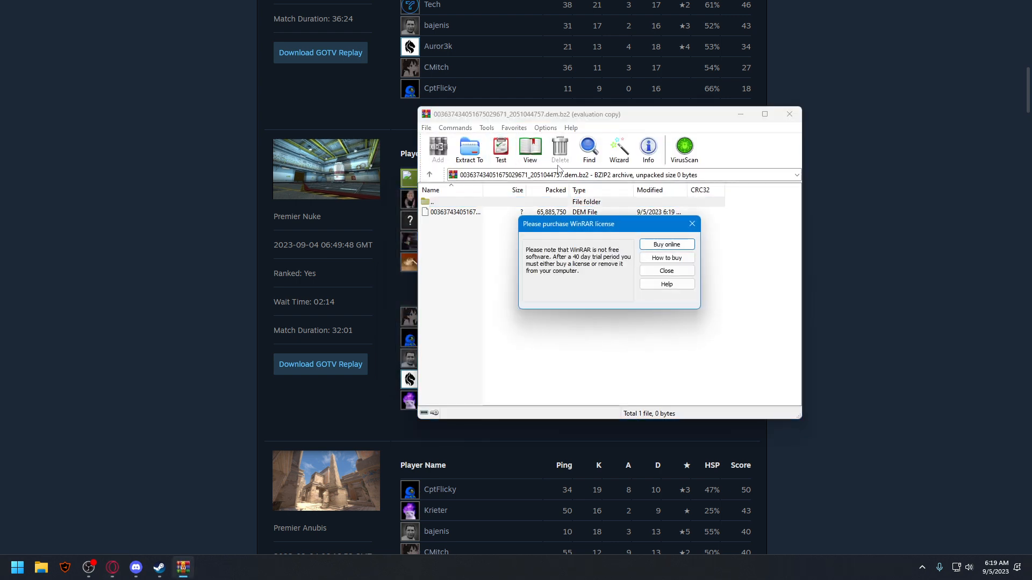
- Dismiss WinRAR's license reminder and select the single .dem file in the archive
left_click(666, 271)
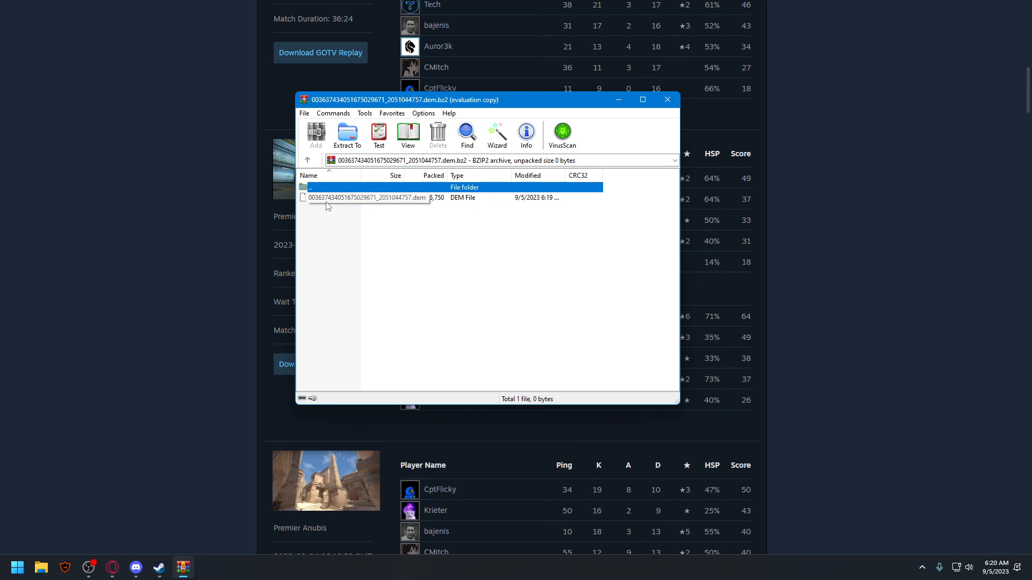
left_click(368, 197)
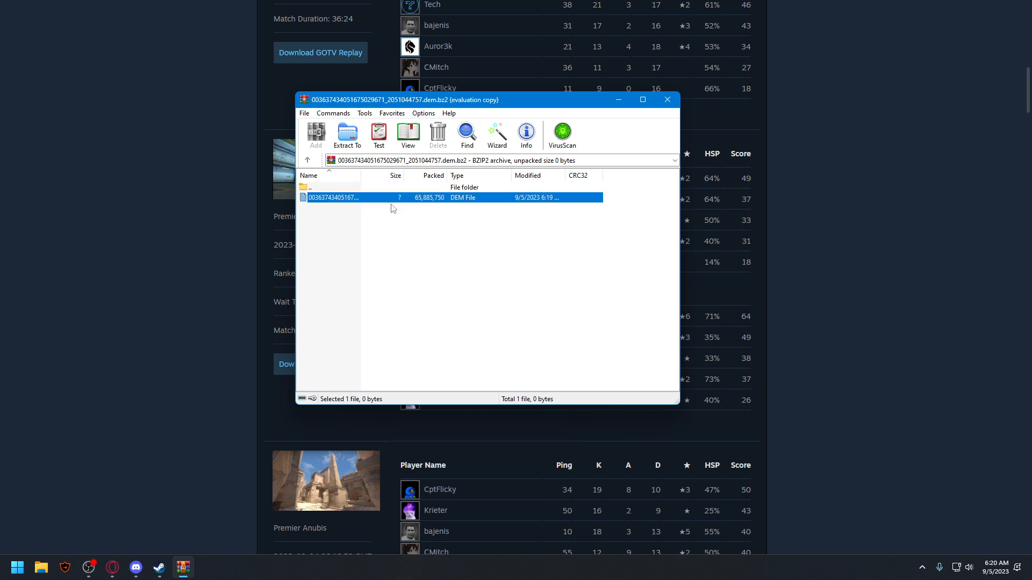
mouse_move(355, 203)
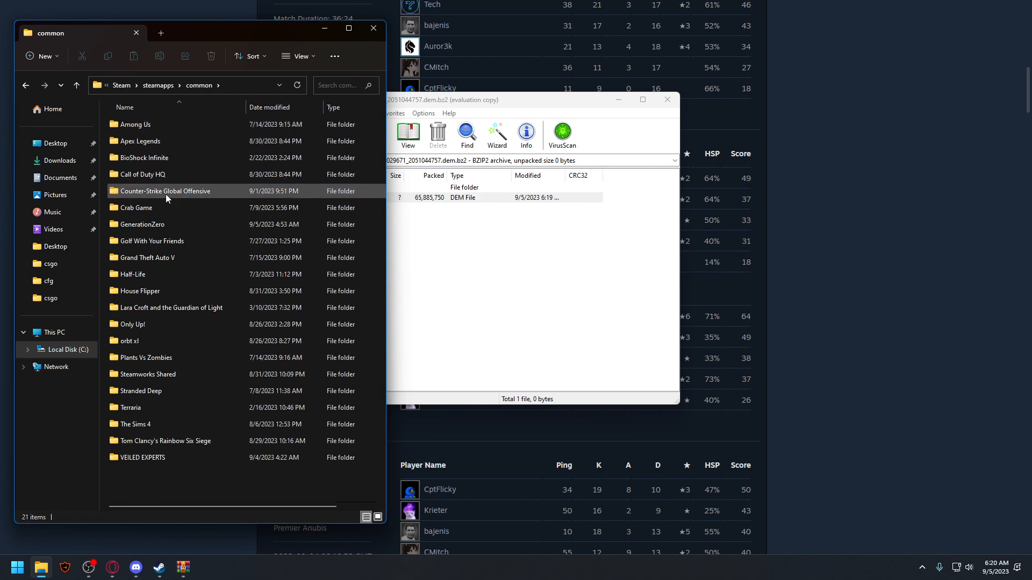
- Extract the .dem into Counter-Strike Global Offensive\game\csgo, replacing the existing demo
double_click(166, 192)
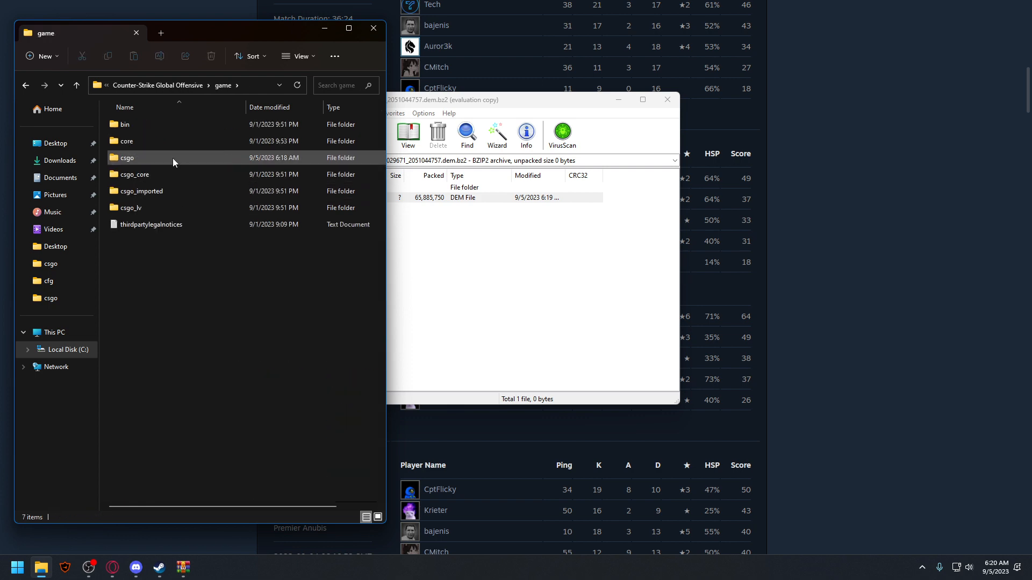
double_click(127, 157)
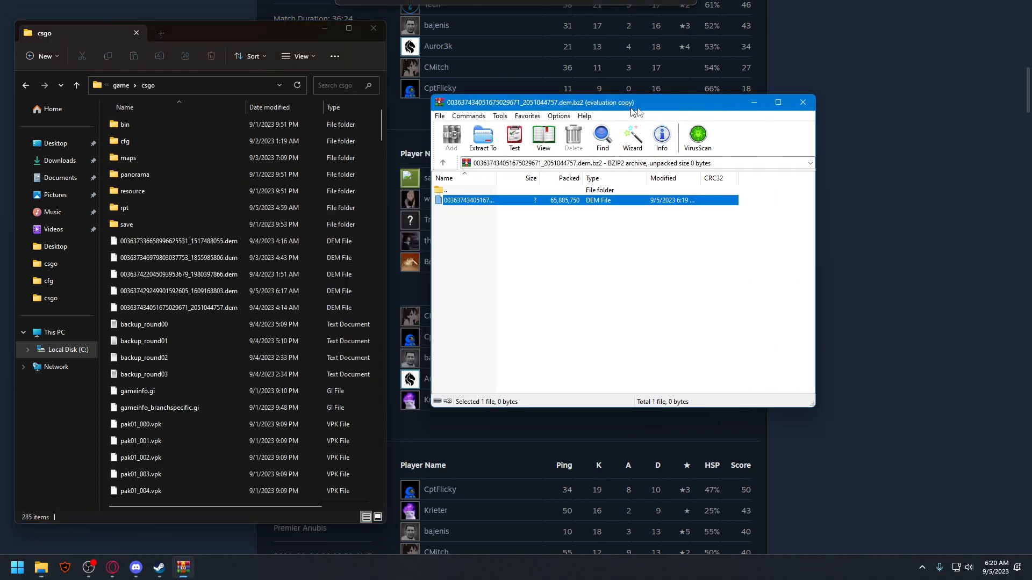
left_click(482, 139)
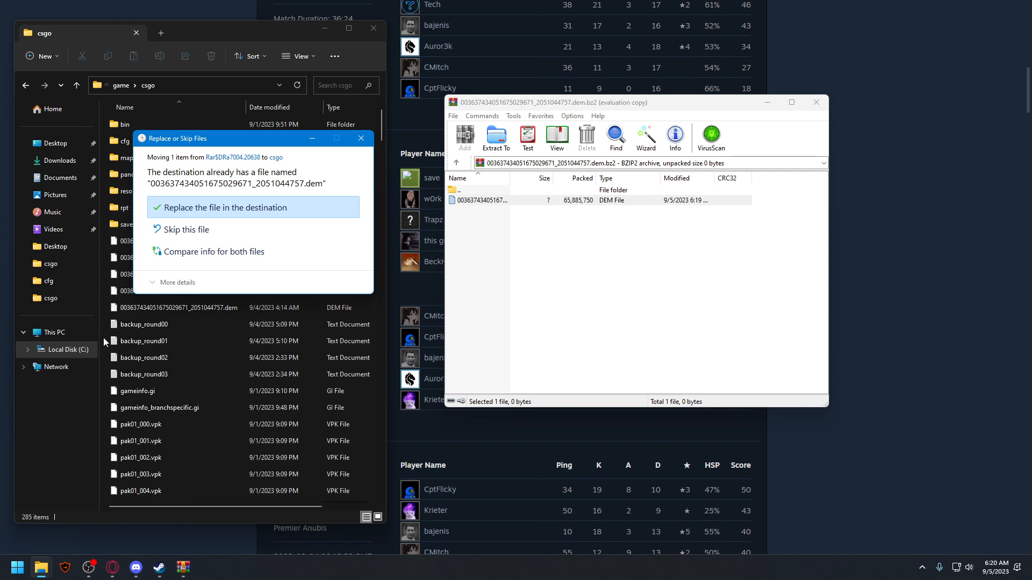
left_click(223, 207)
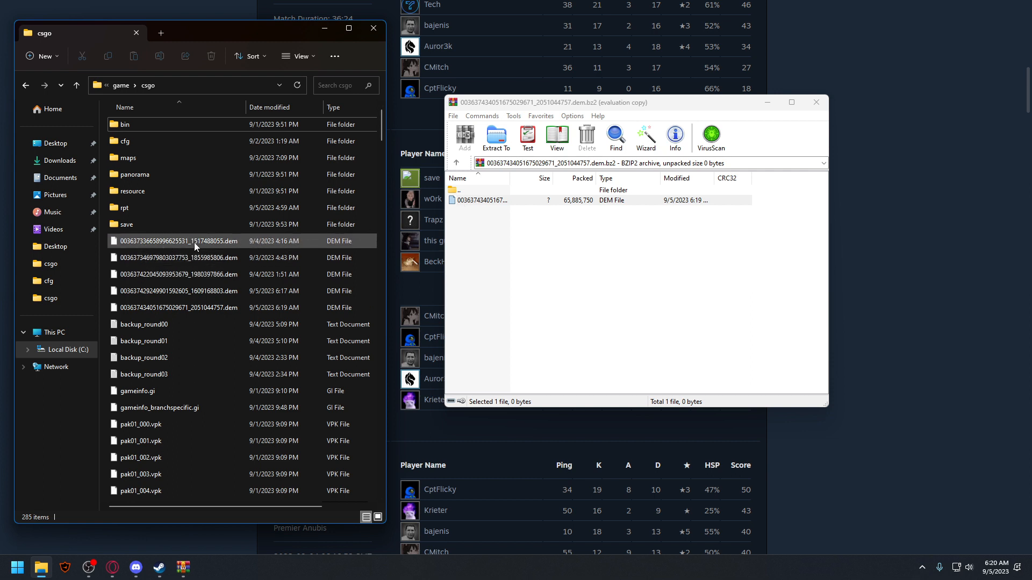
mouse_move(203, 252)
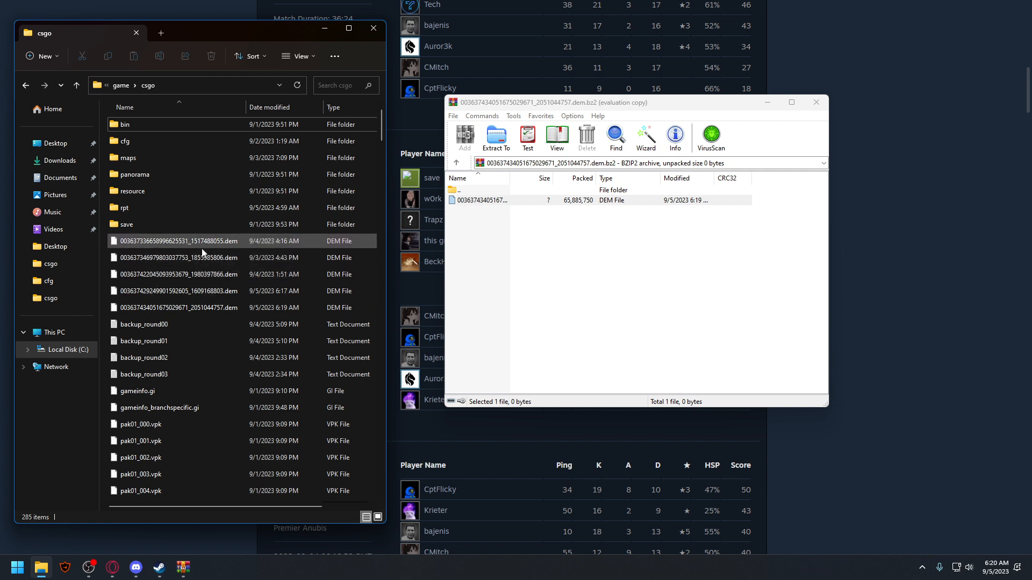